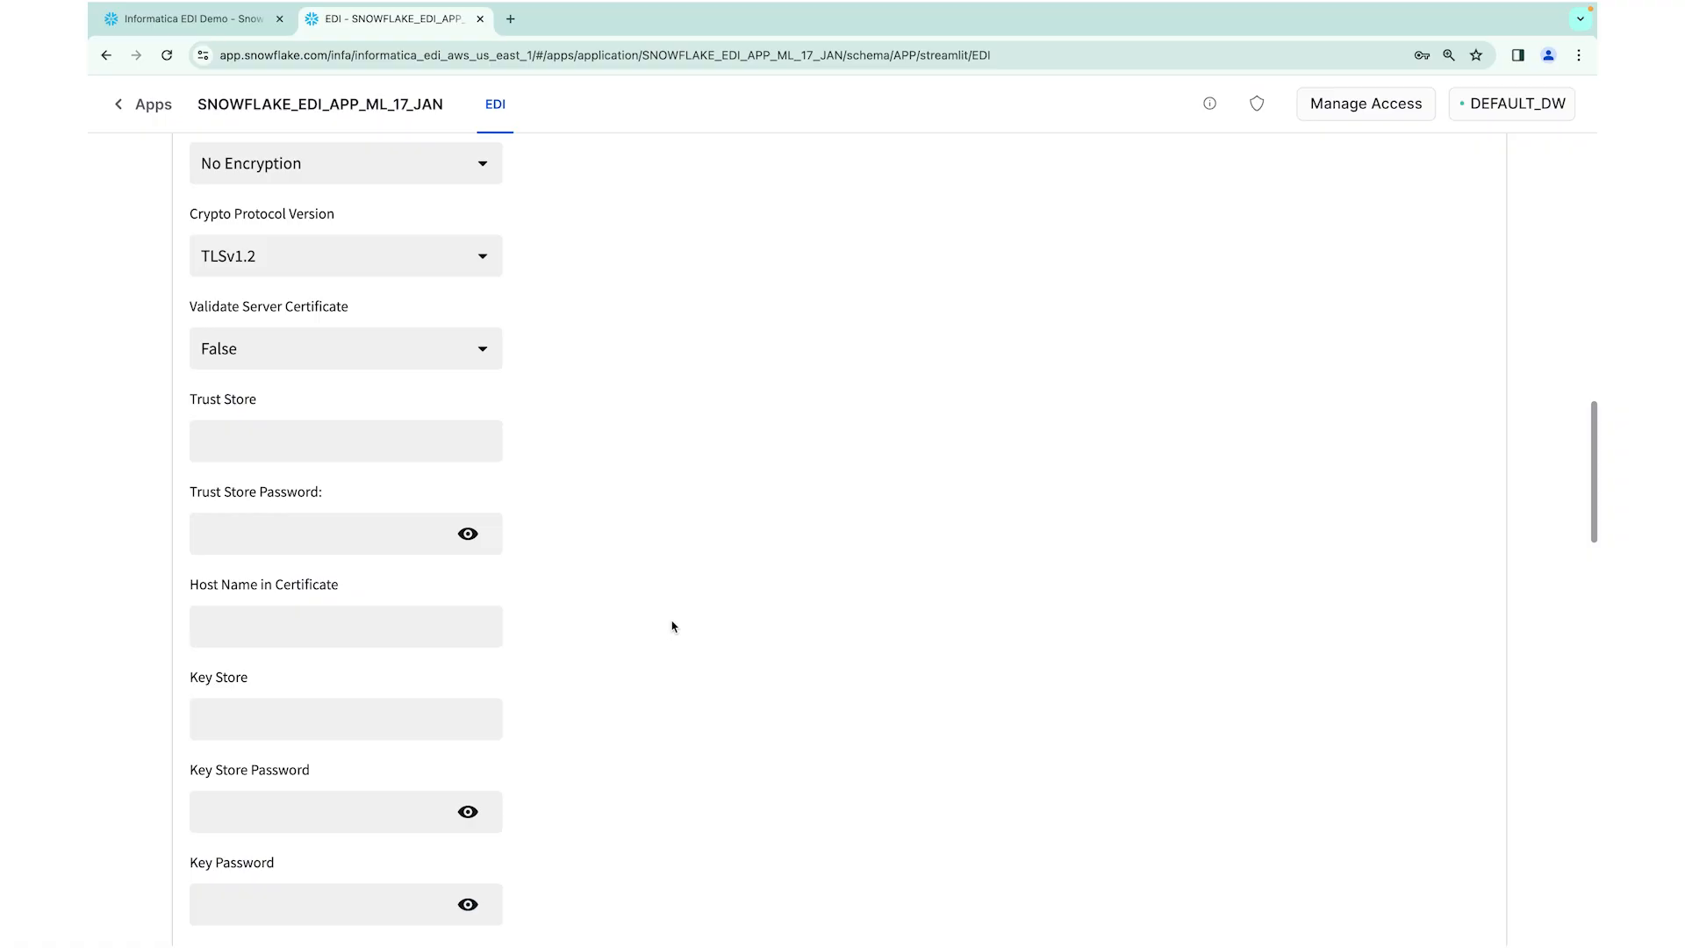
Enter the database connect string beginning 'rds191' for the Oracle source connection
scroll(down, 3)
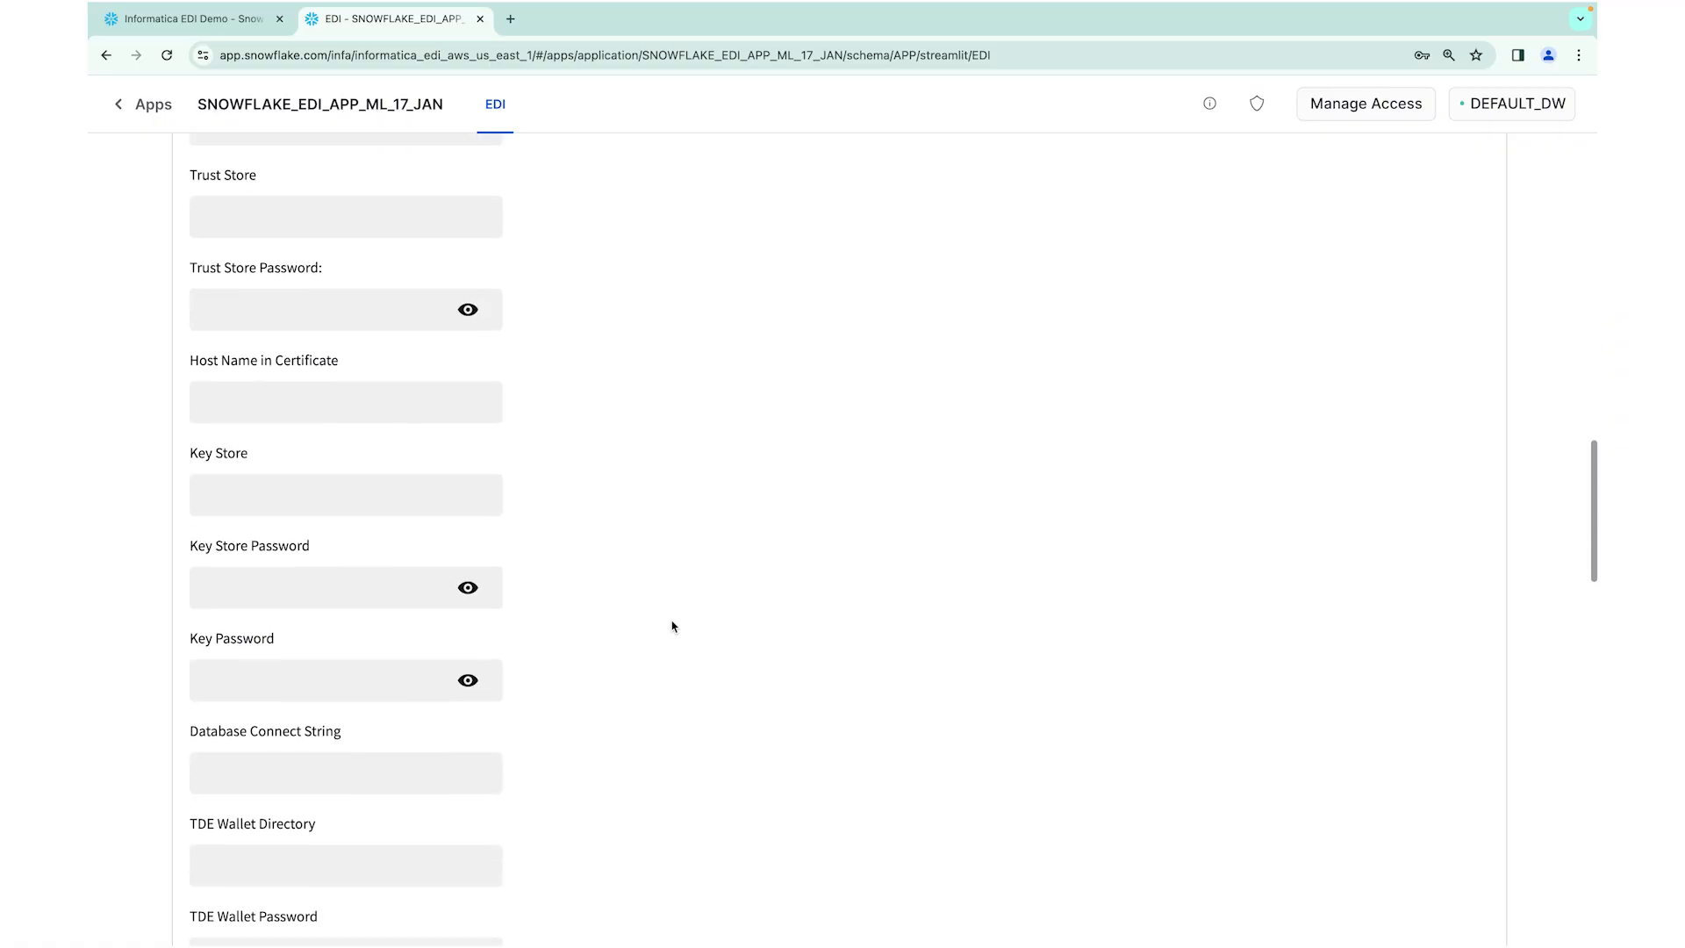
text(rds)
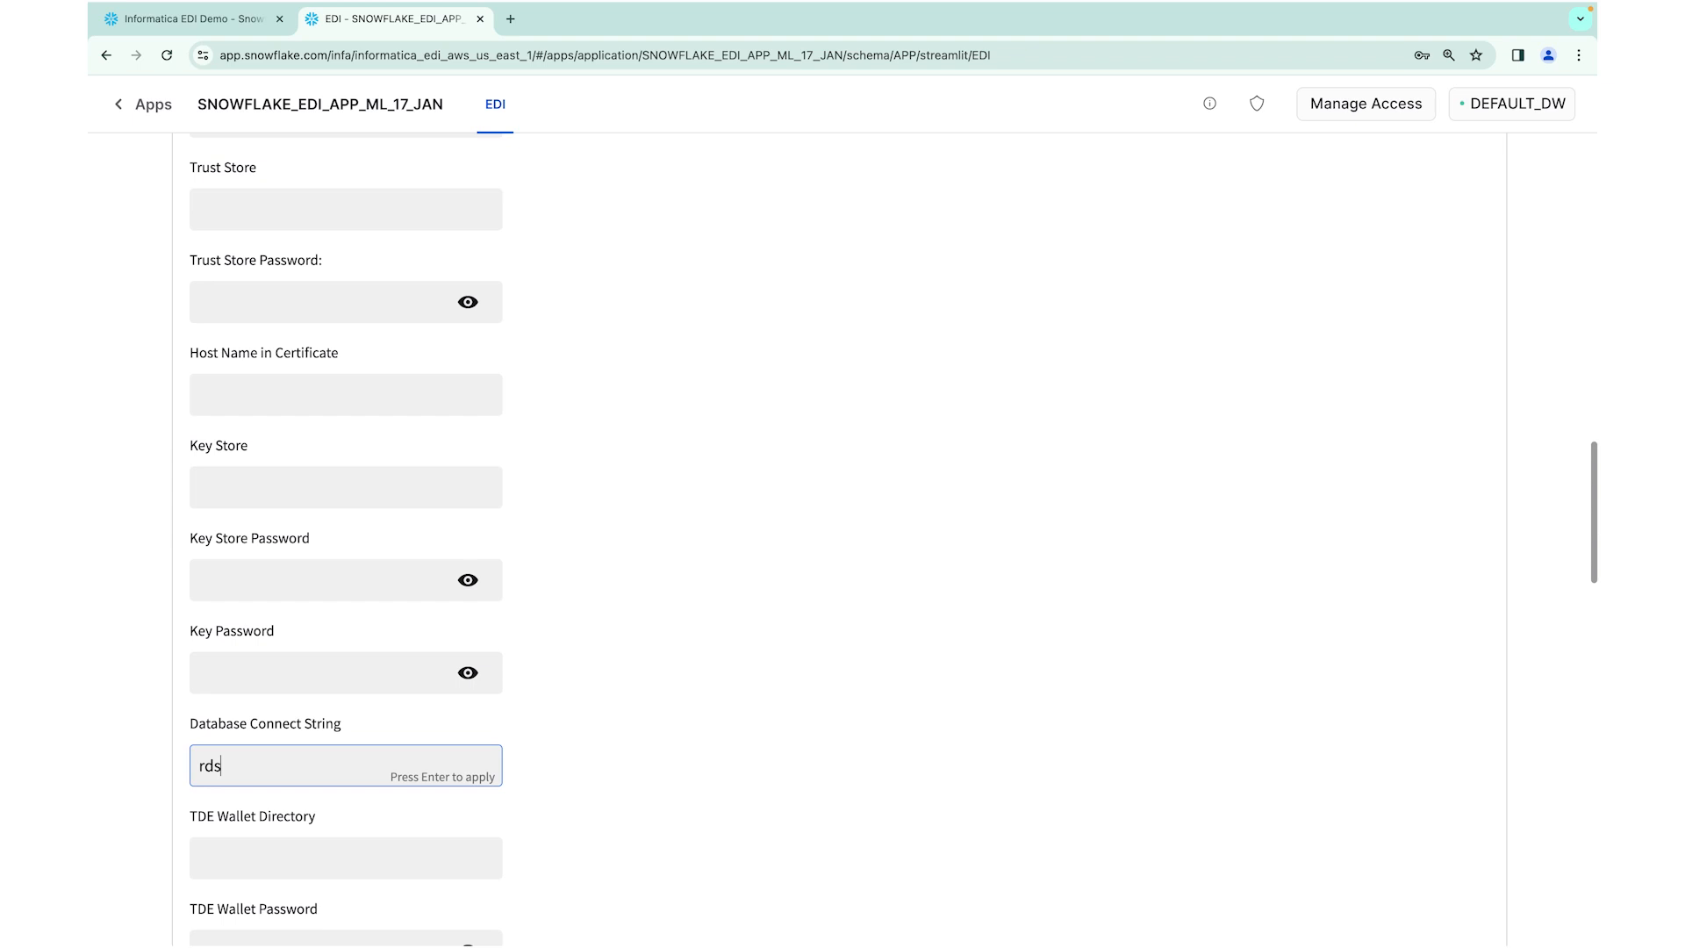
text(191)
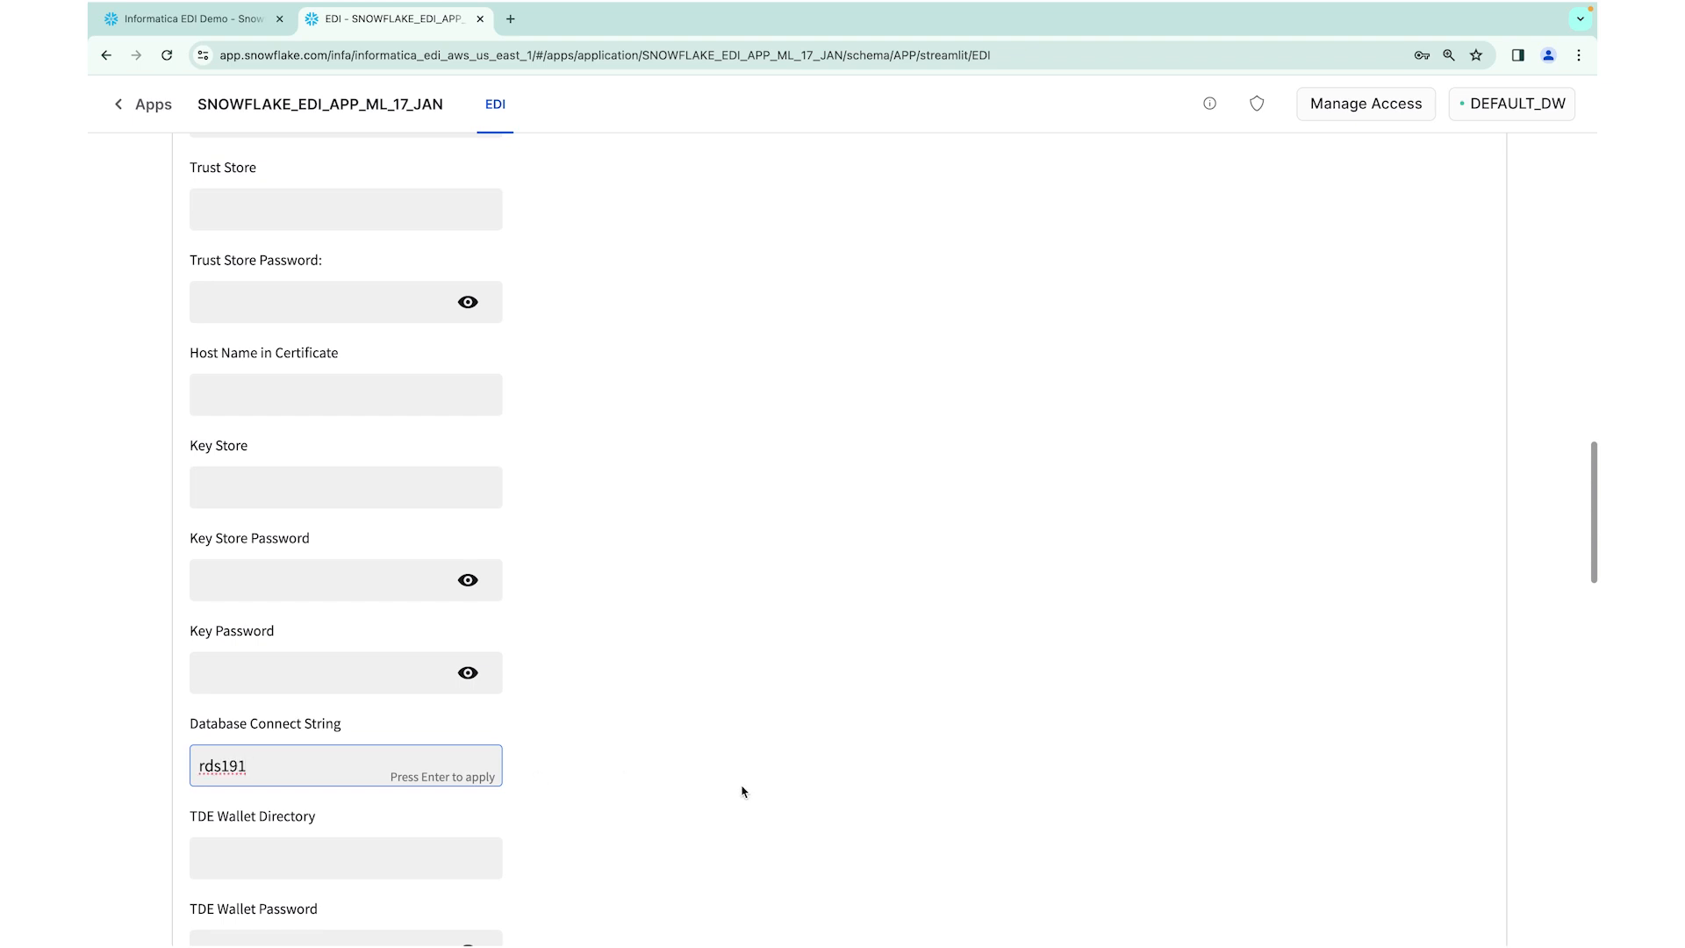
scroll(down, 3)
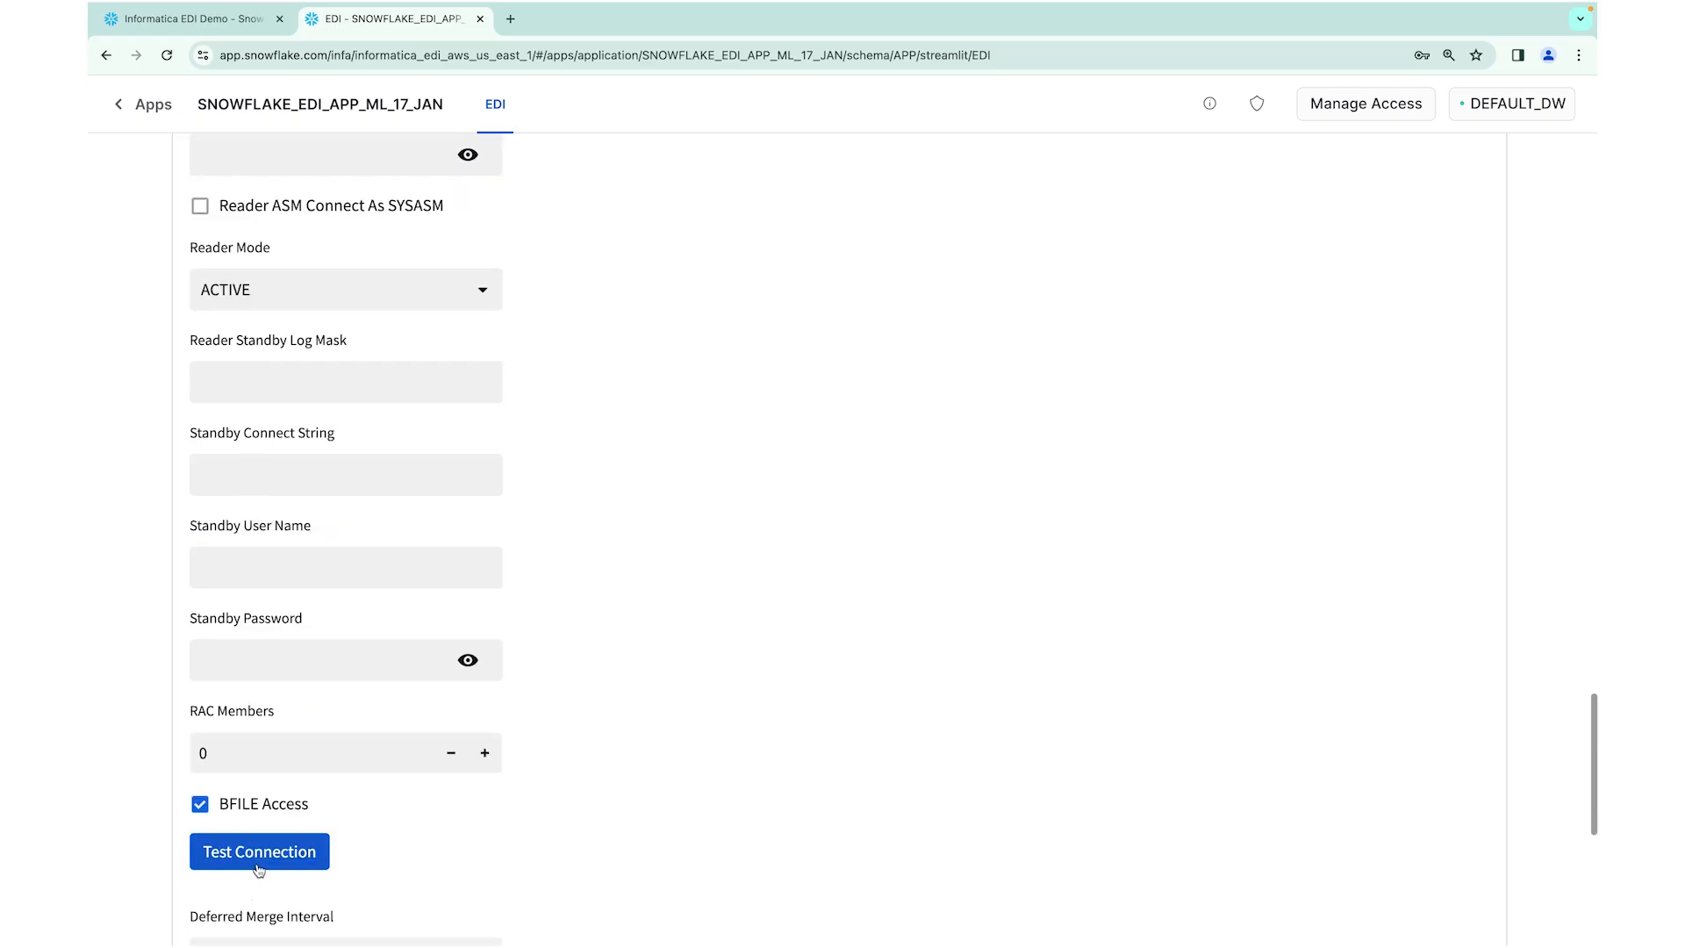
Run Test Connection on the Oracle source and reveal the schema list
click(259, 851)
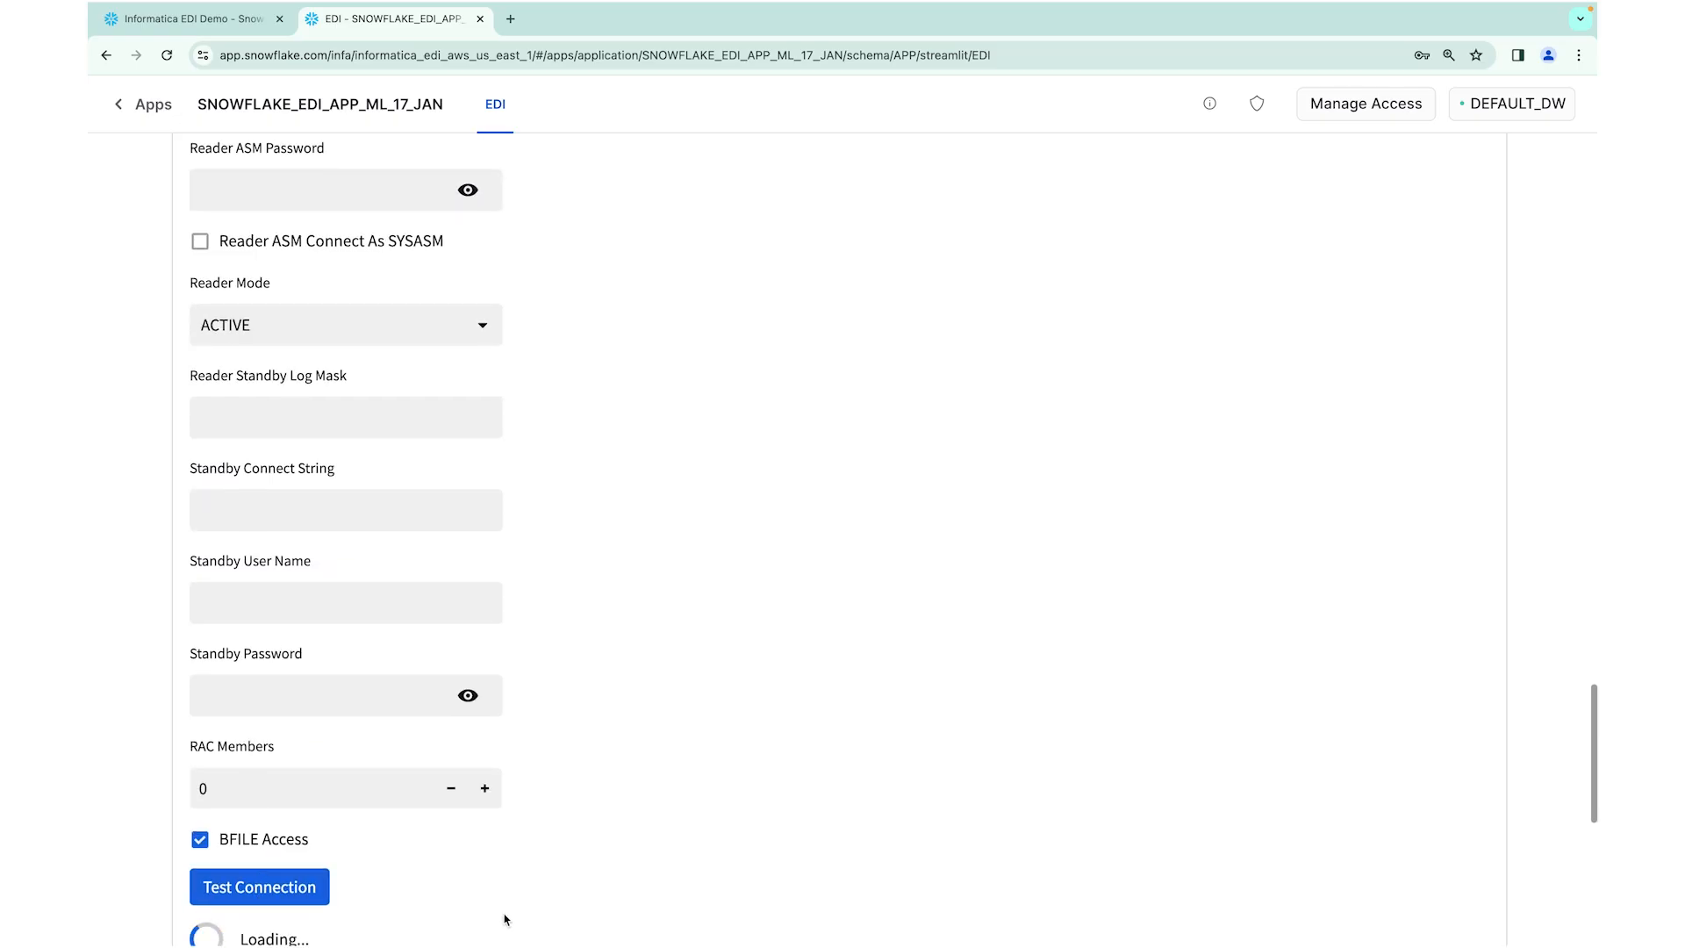
scroll(down, 3)
text(s)
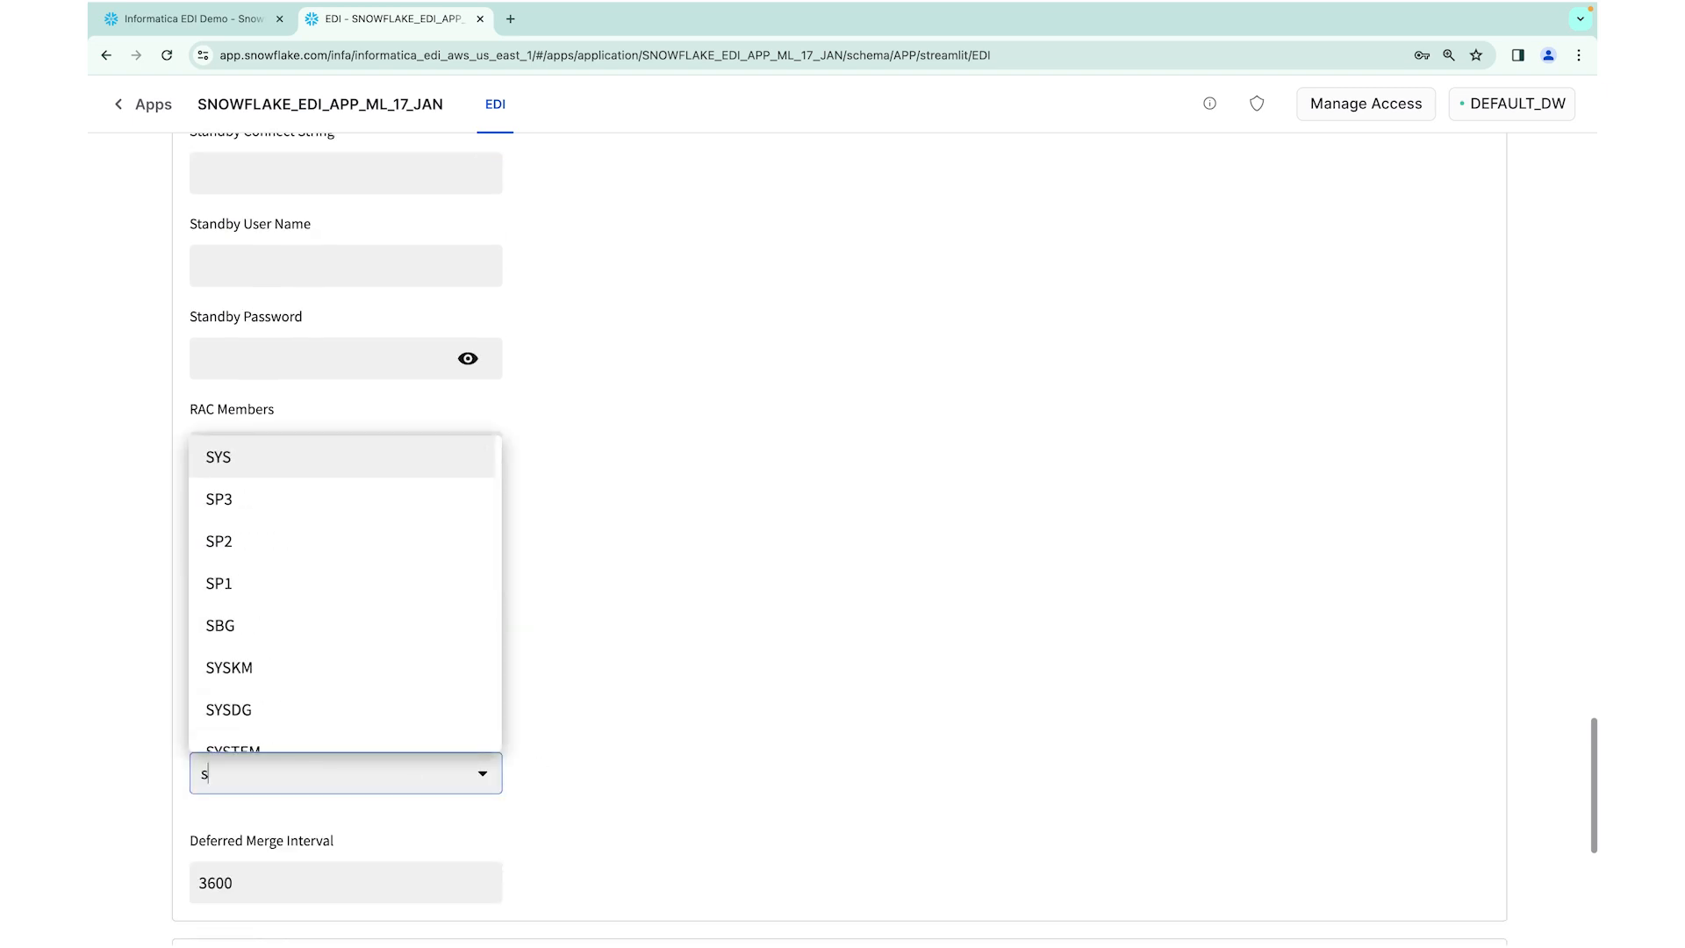
Filter the schema list with 'st' and choose STQA_PB as the source schema
text(t)
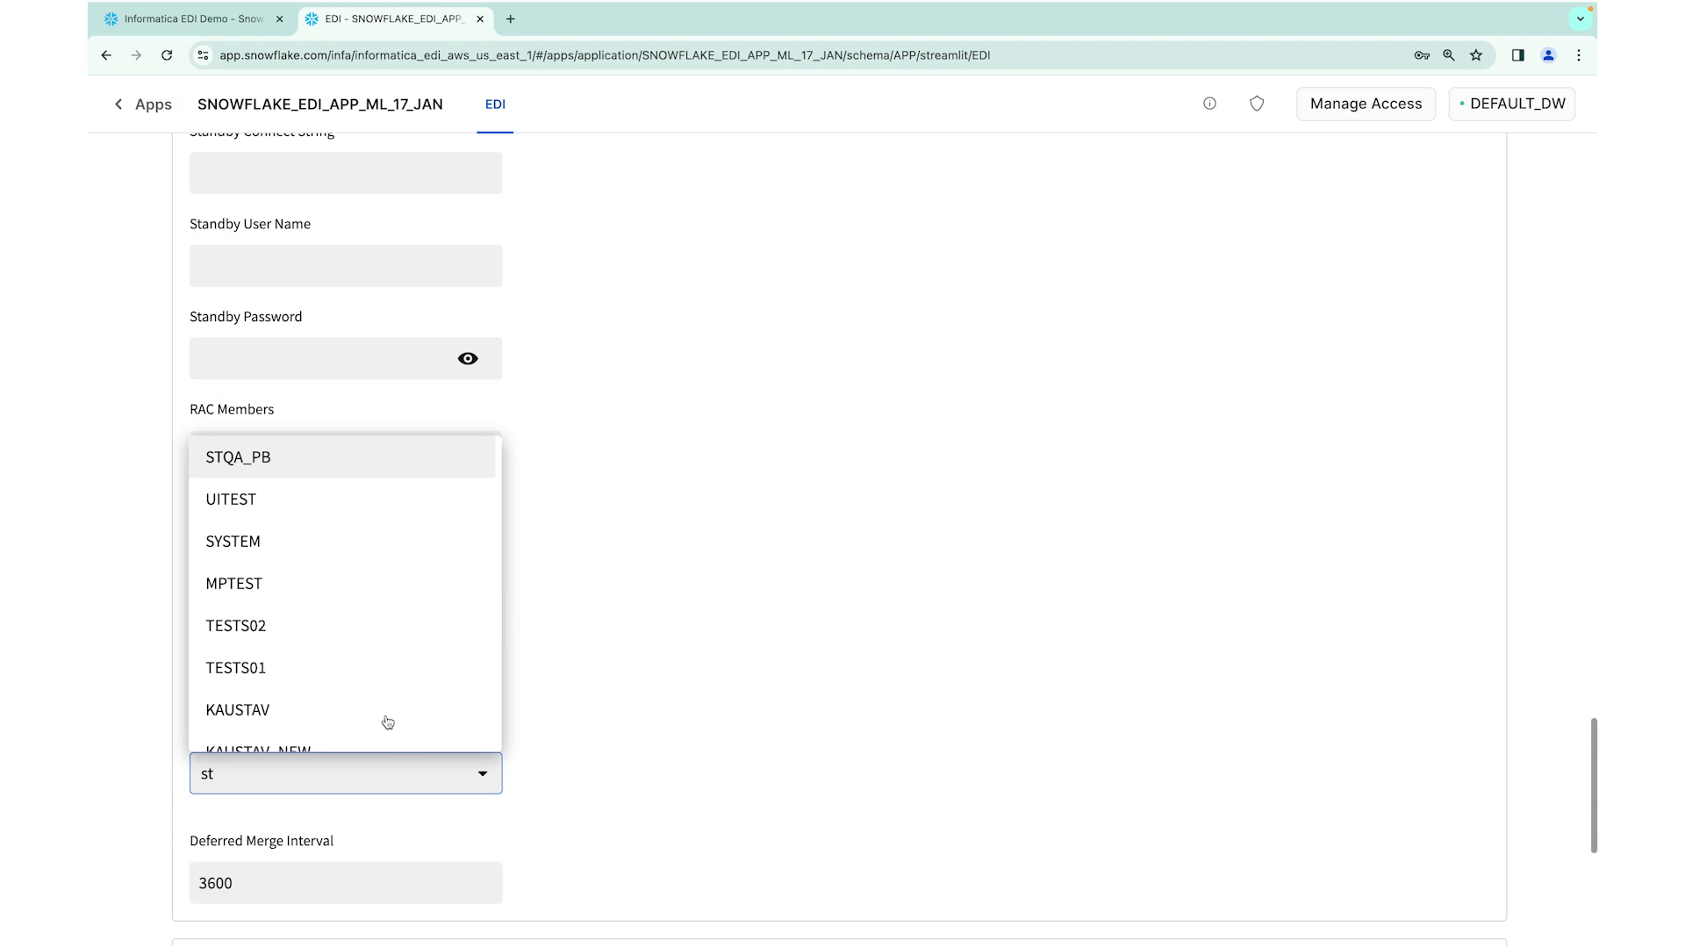
click(237, 456)
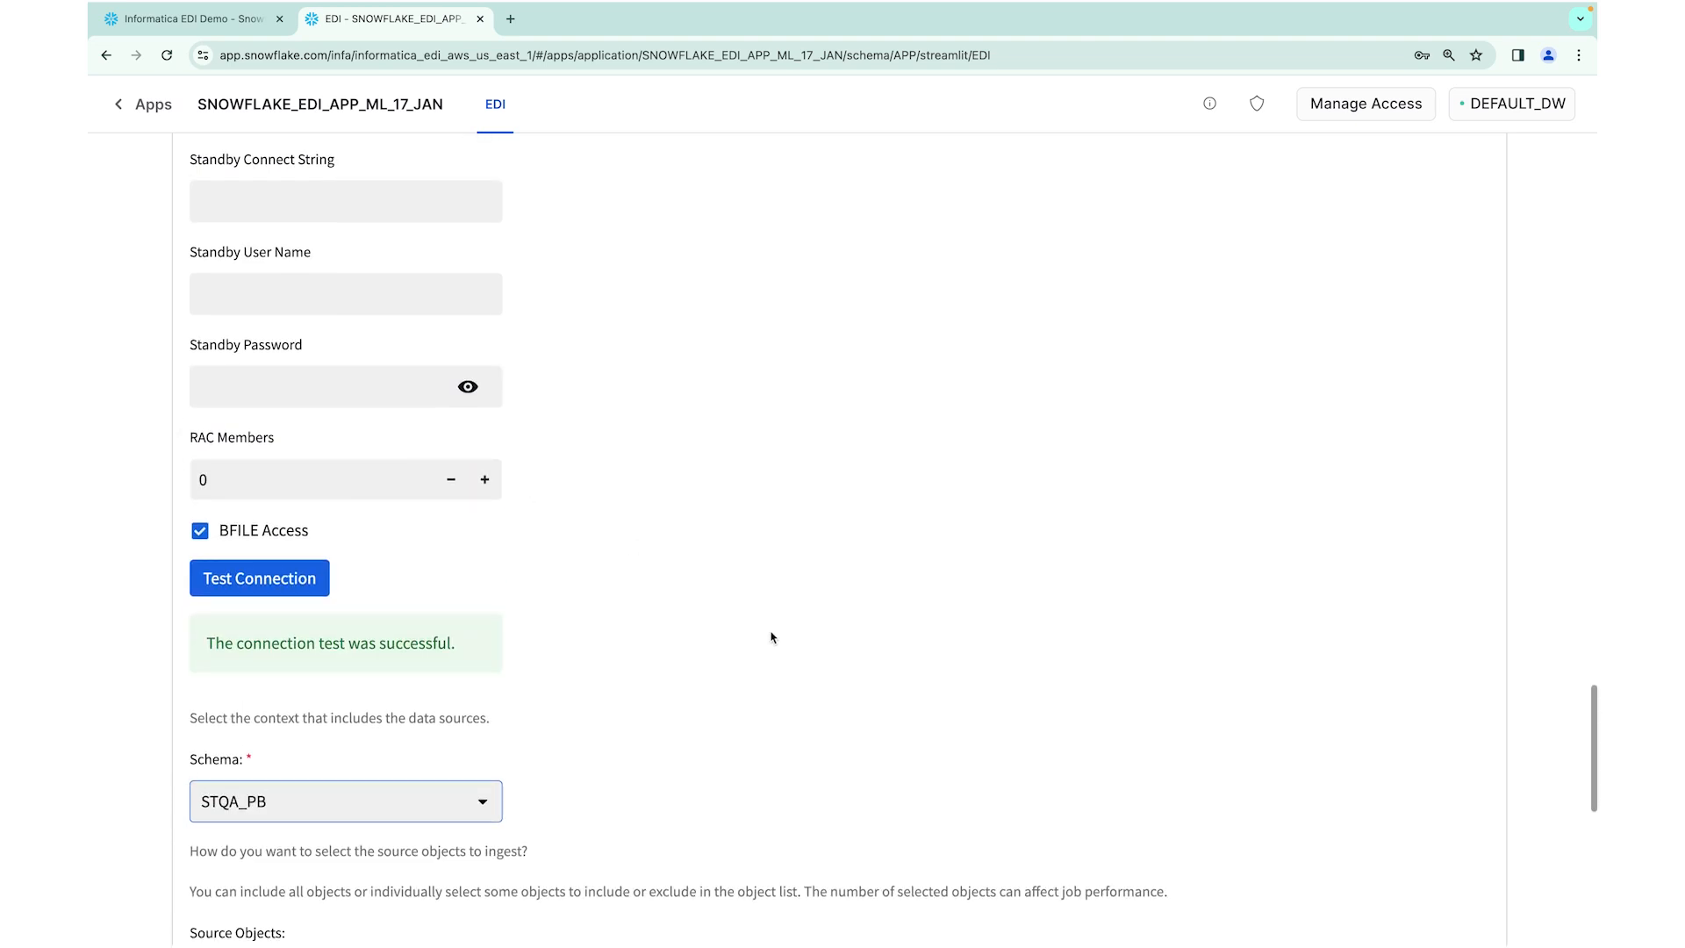
scroll(down, 3)
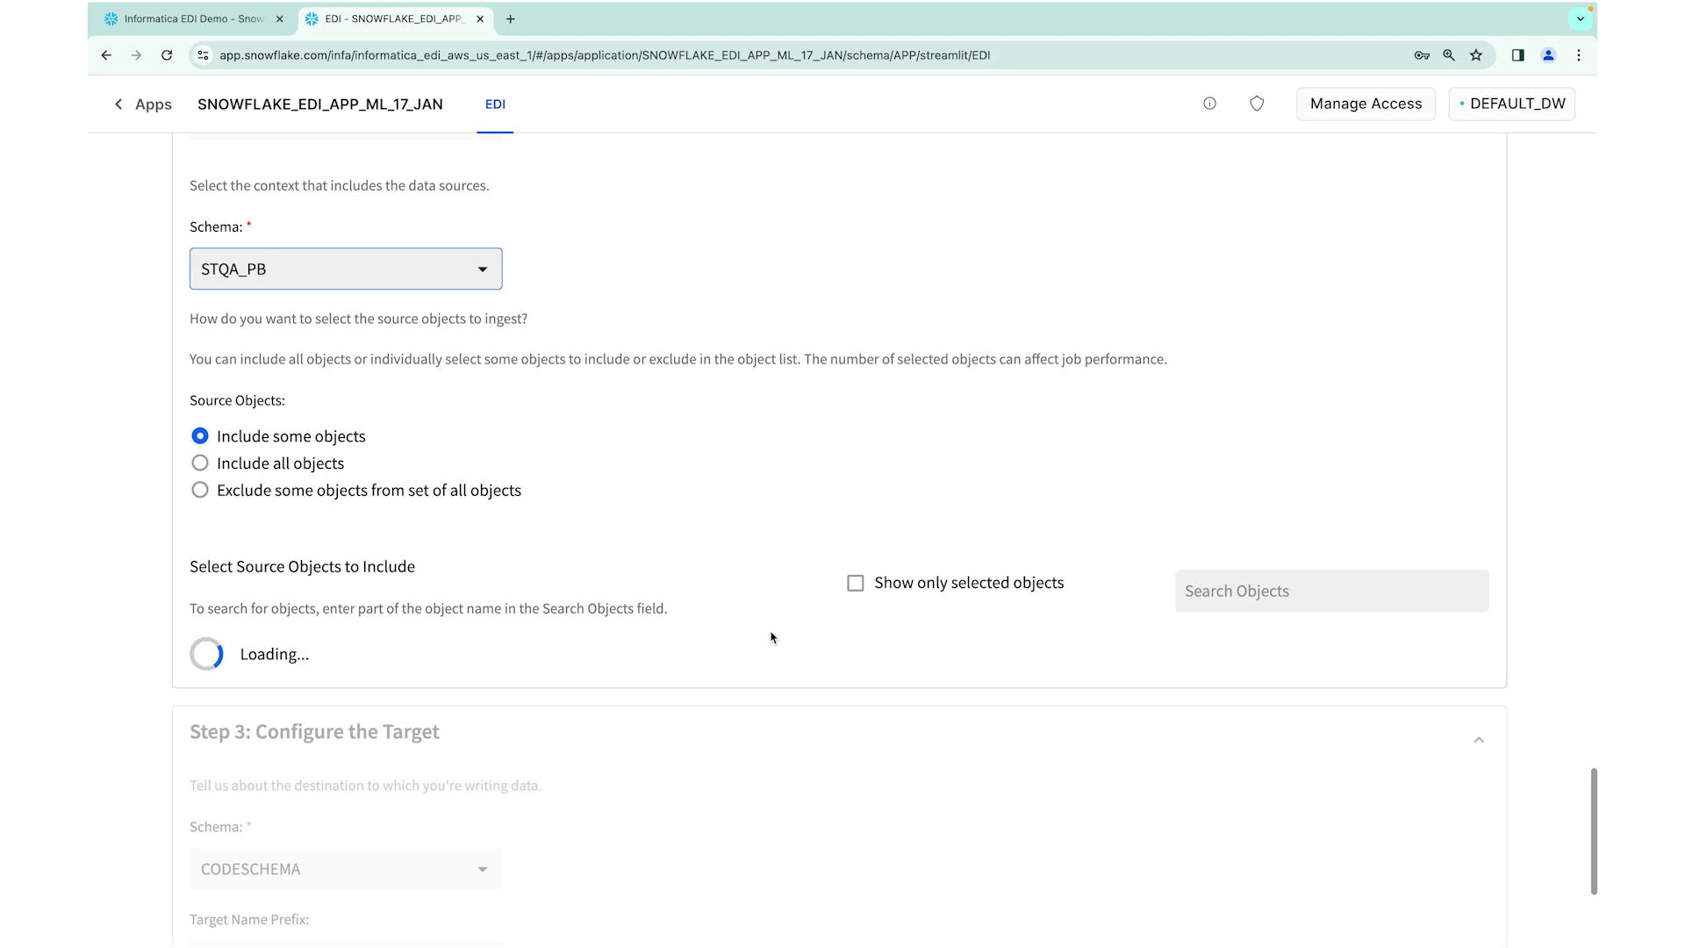
Search source objects for 'TBL' and select TBL_DEMO_SALES_RECORDS for ingestion
scroll(down, 3)
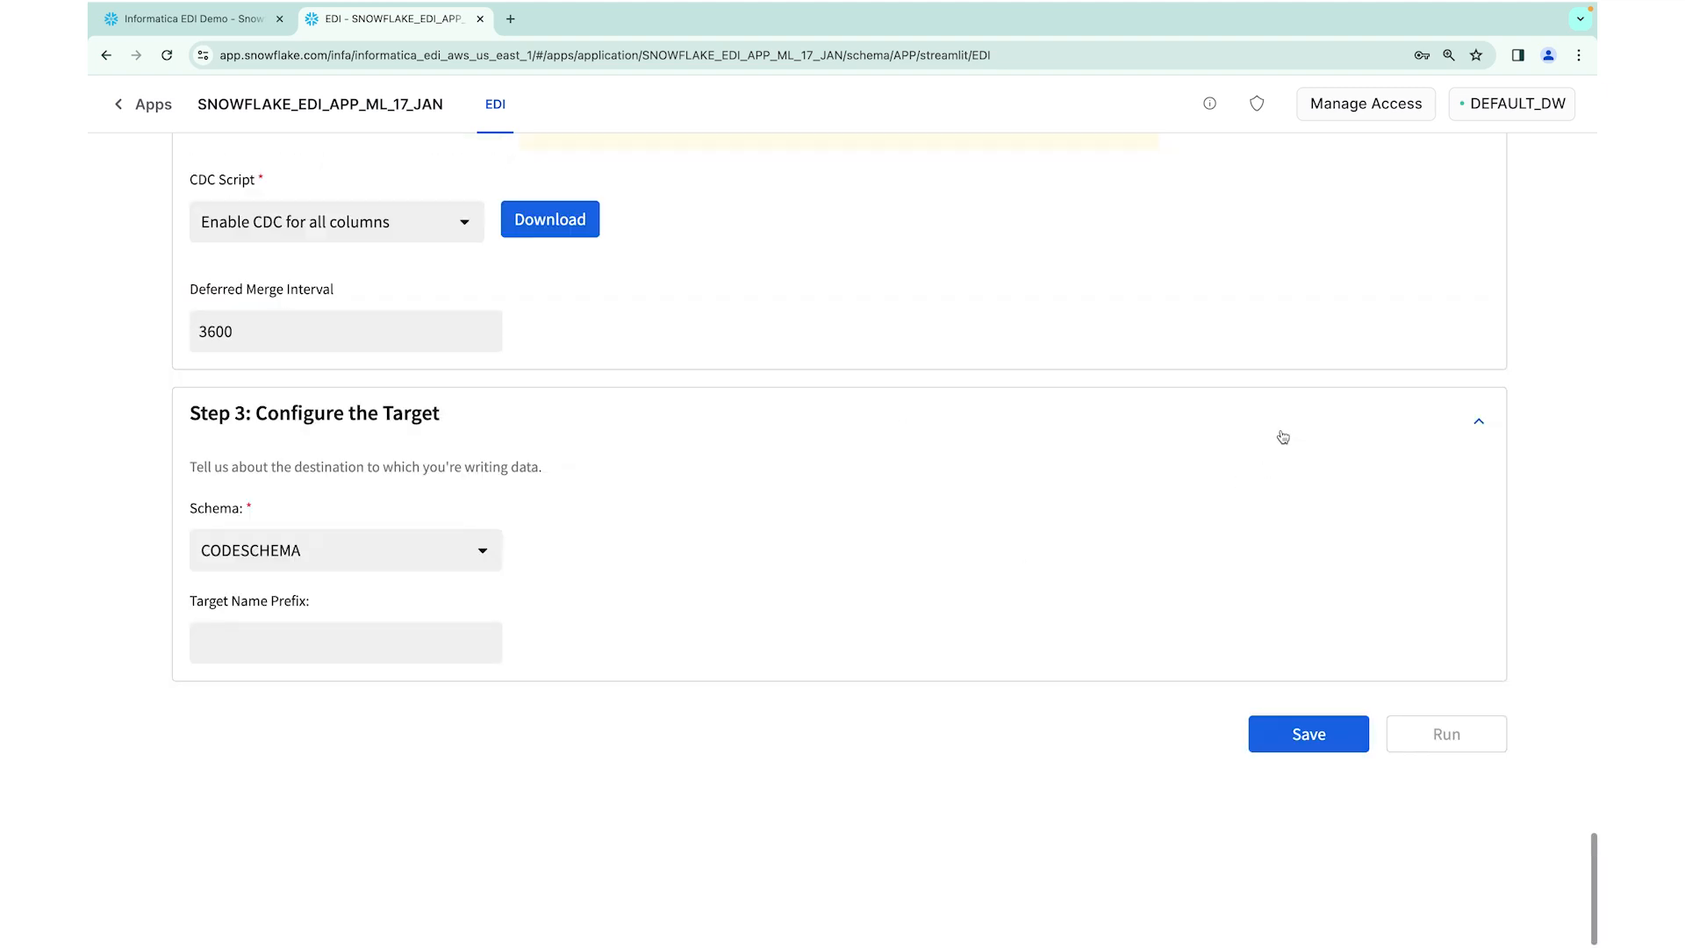
scroll(up, 3)
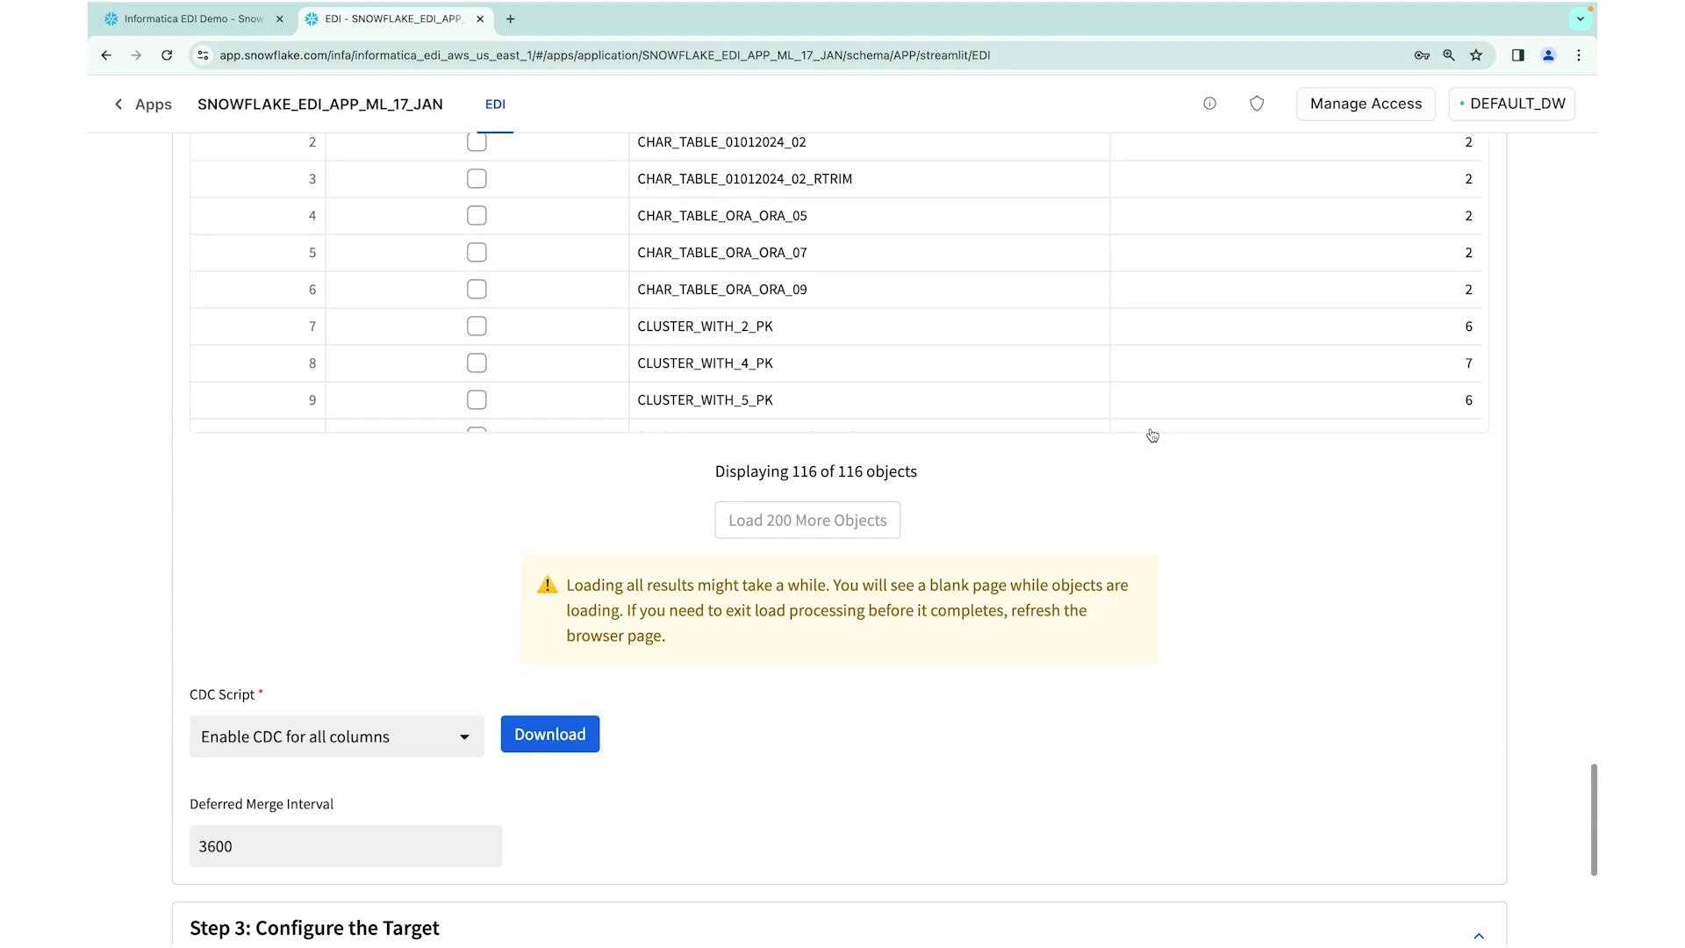
scroll(up, 3)
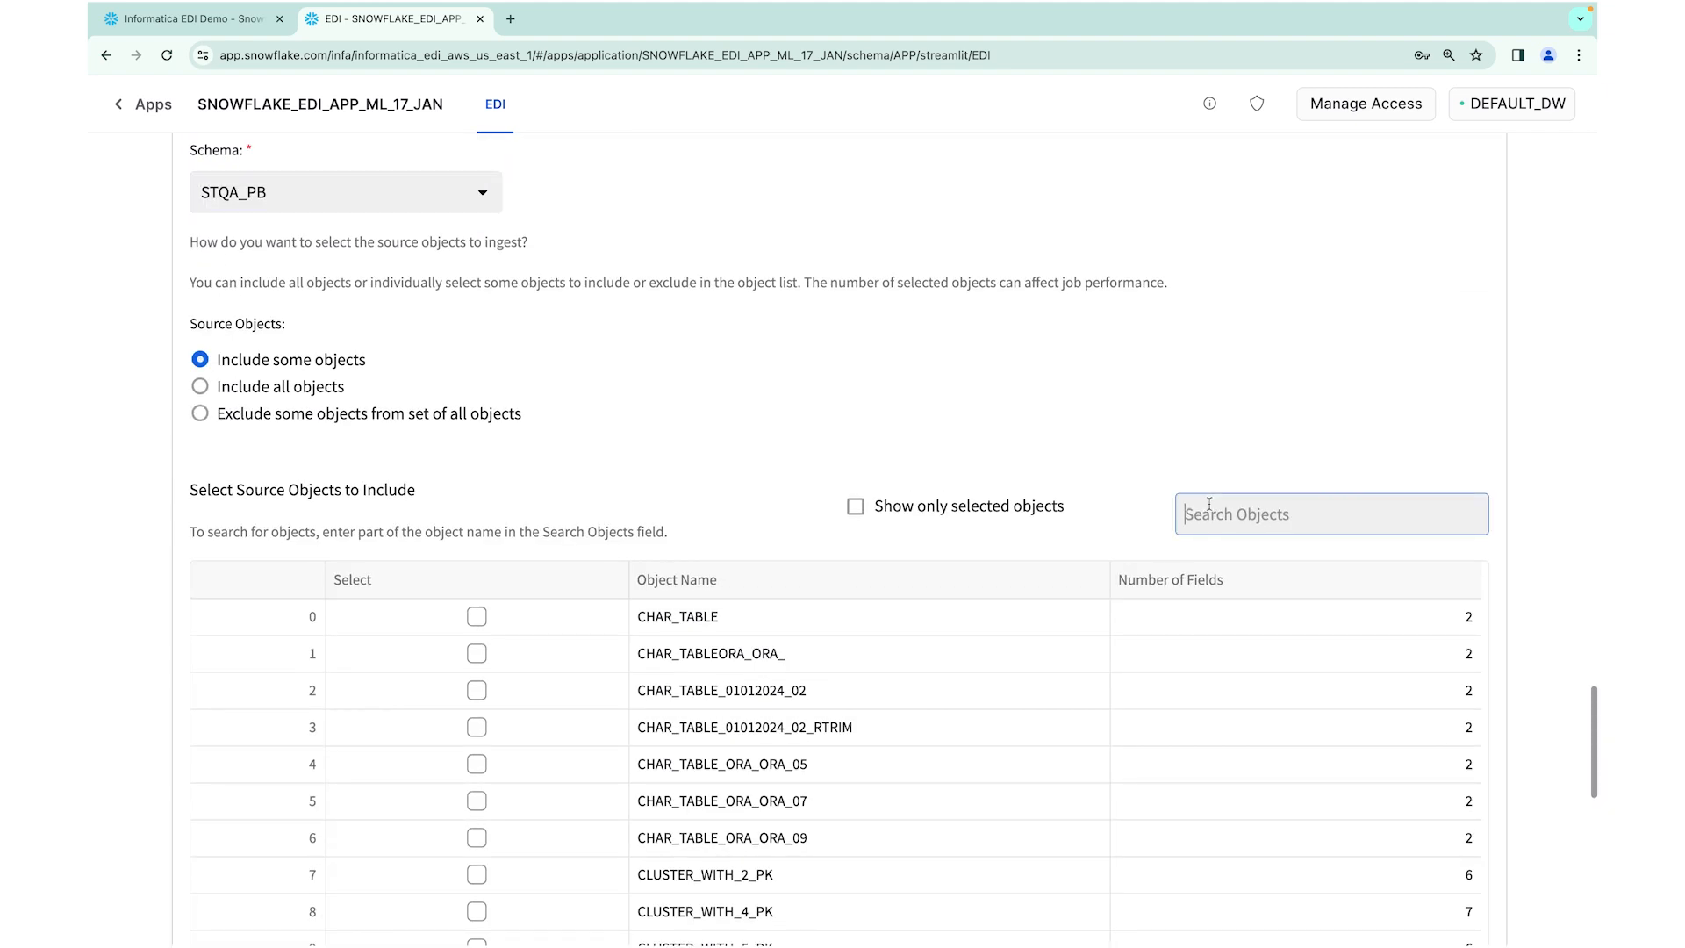
text(TBL)
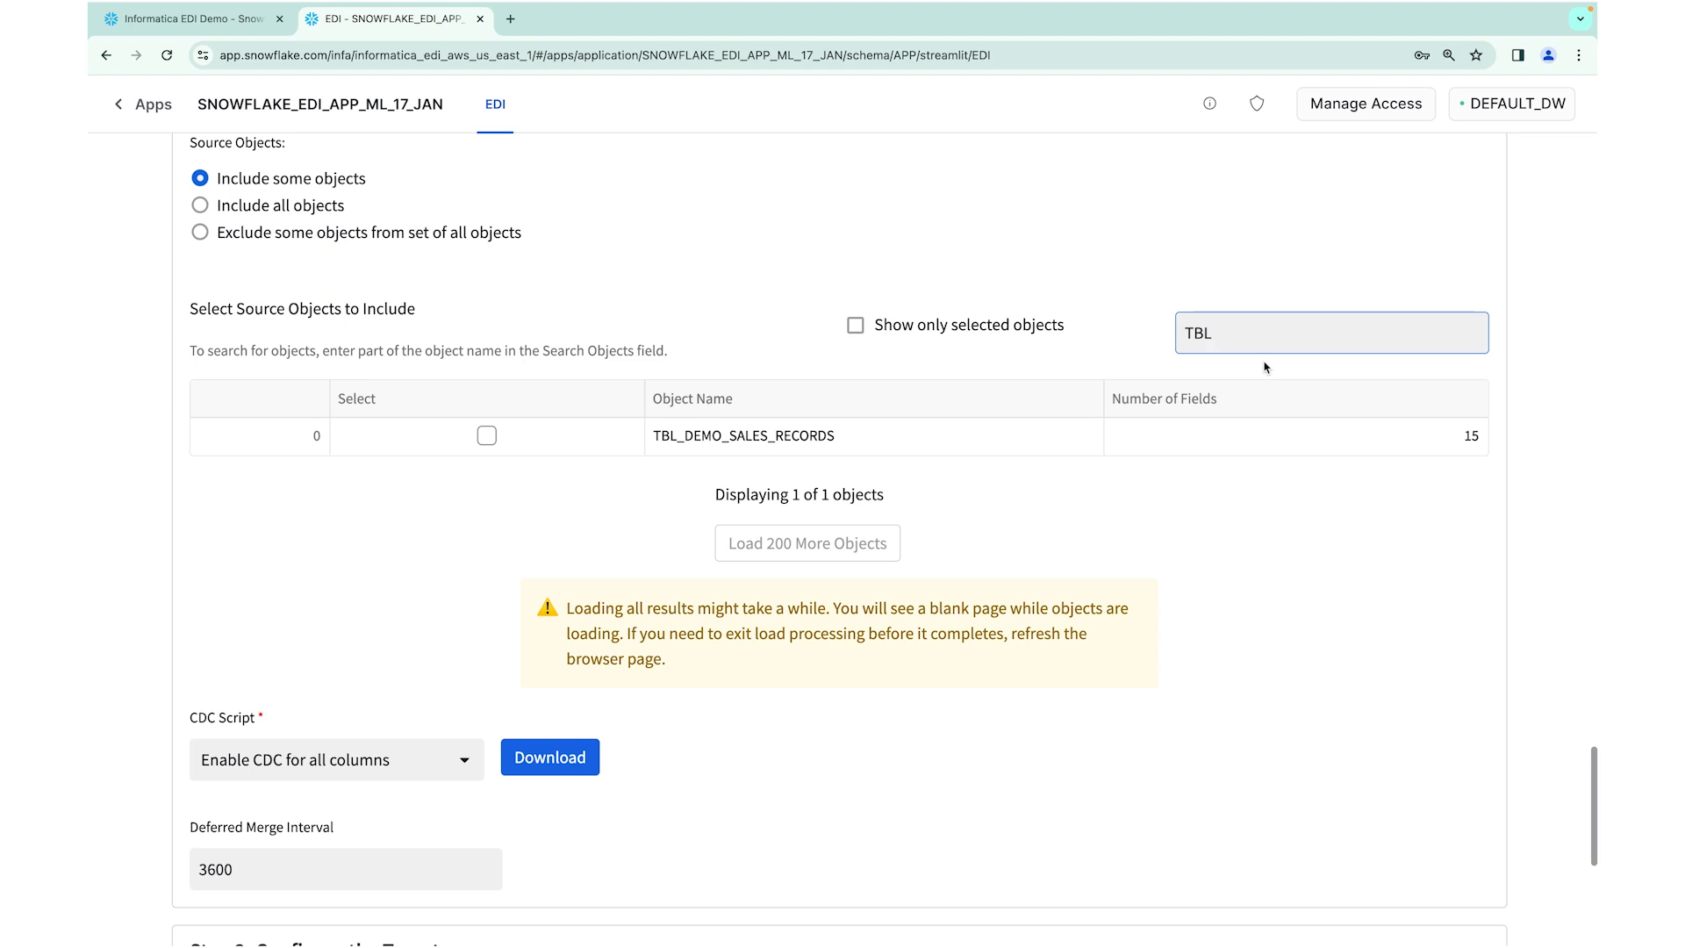
click(485, 436)
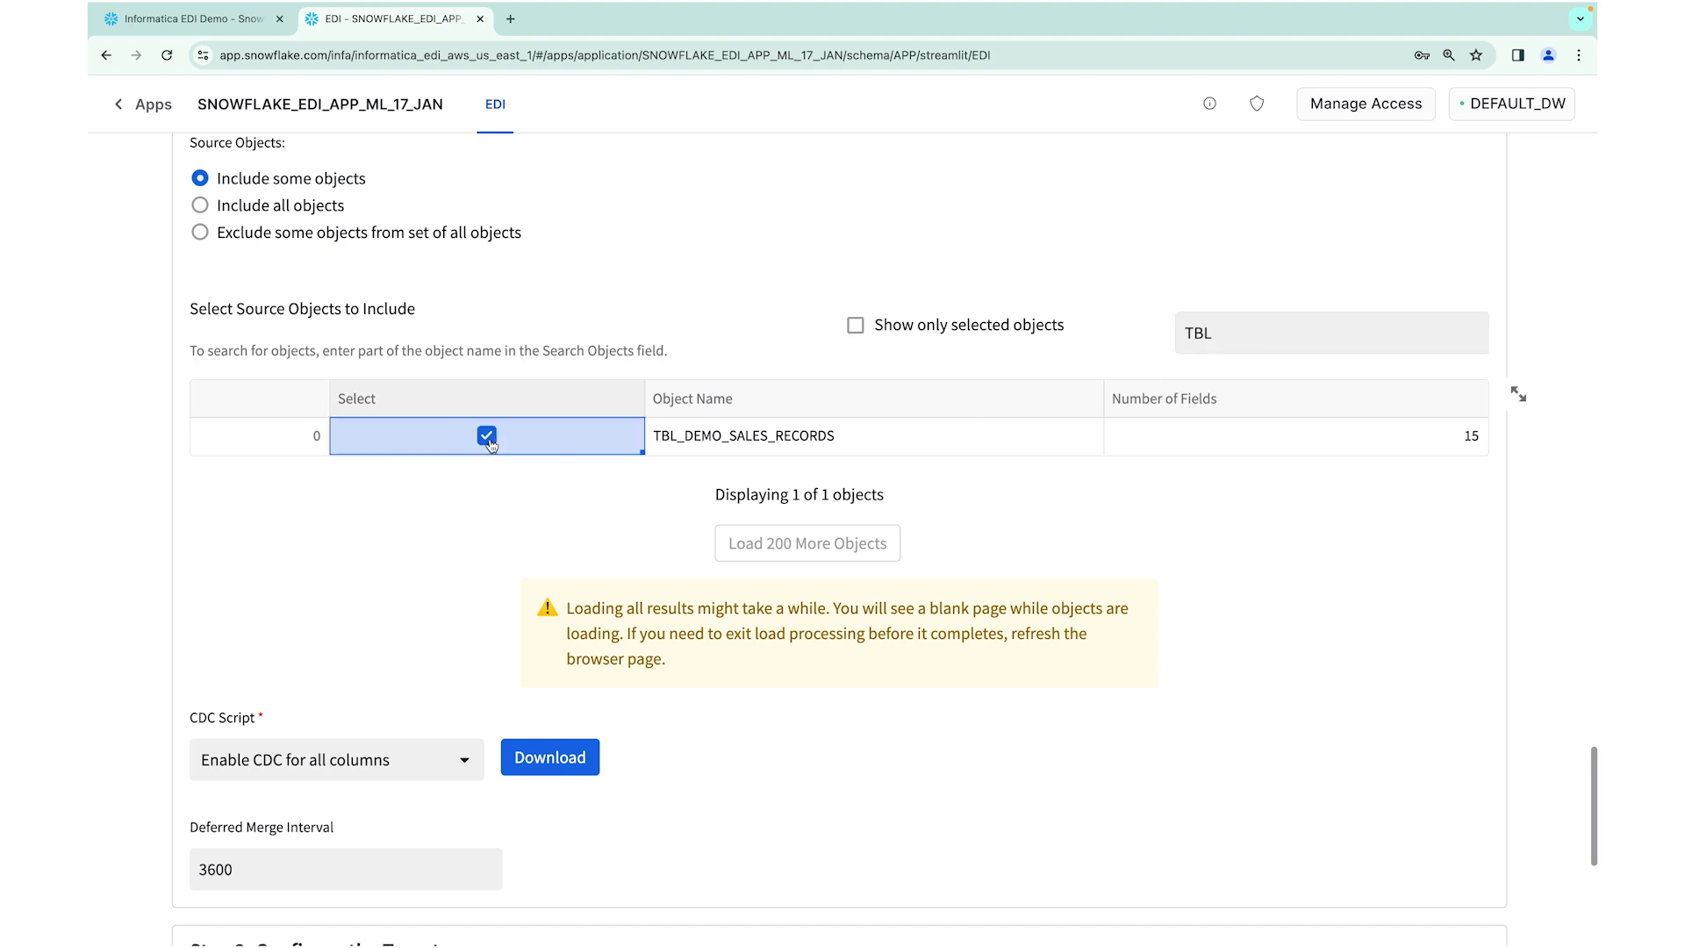
scroll(down, 3)
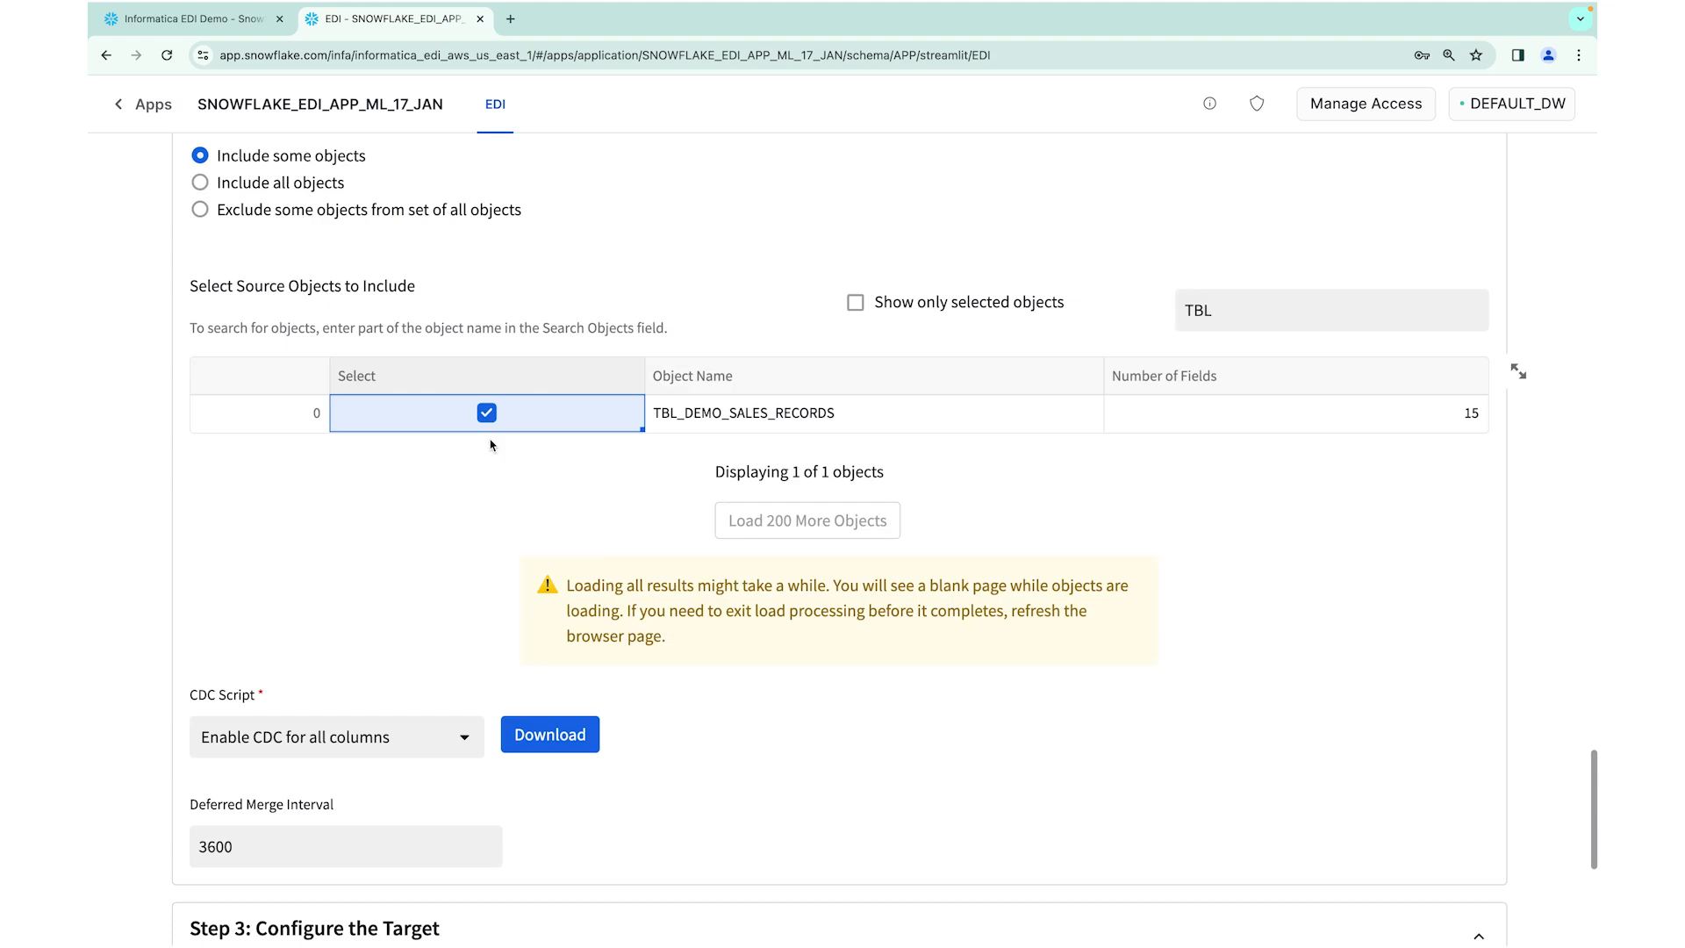